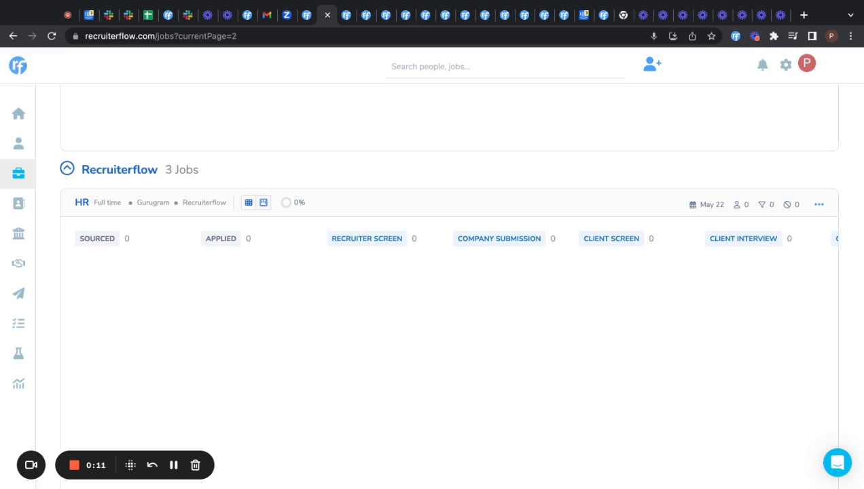
mouse_move(594, 310)
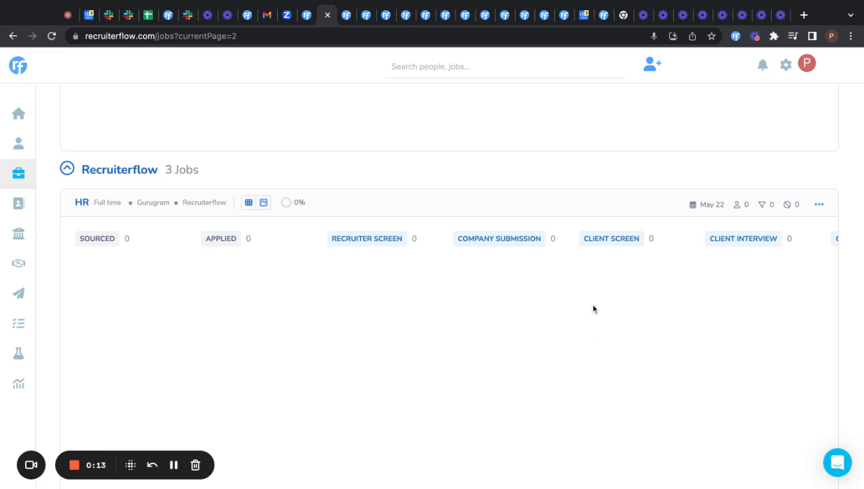
mouse_move(817, 204)
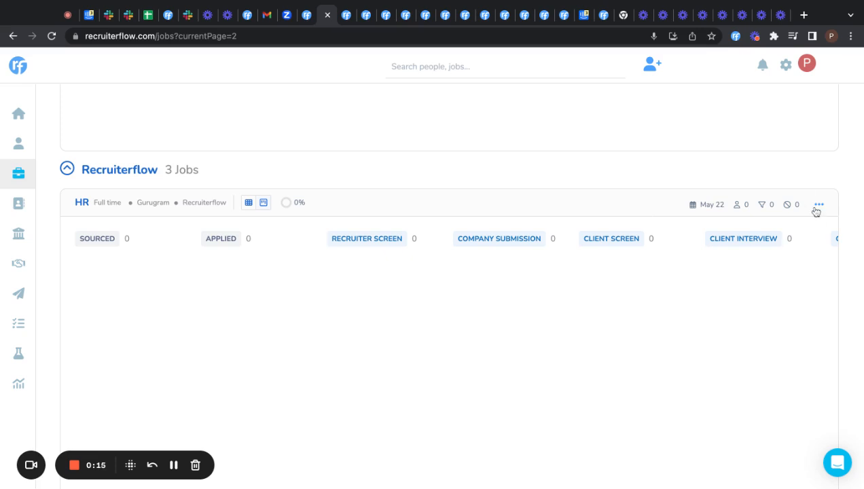
Open the HR job for editing from its card's actions menu.
click(818, 204)
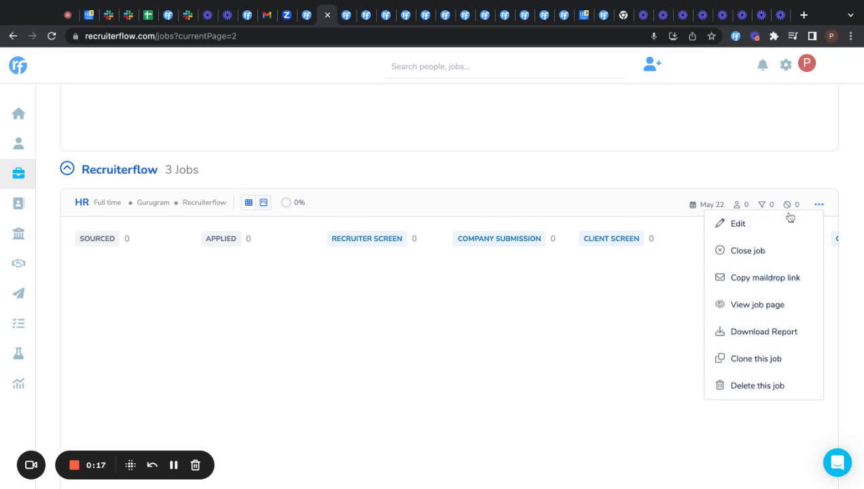
click(736, 223)
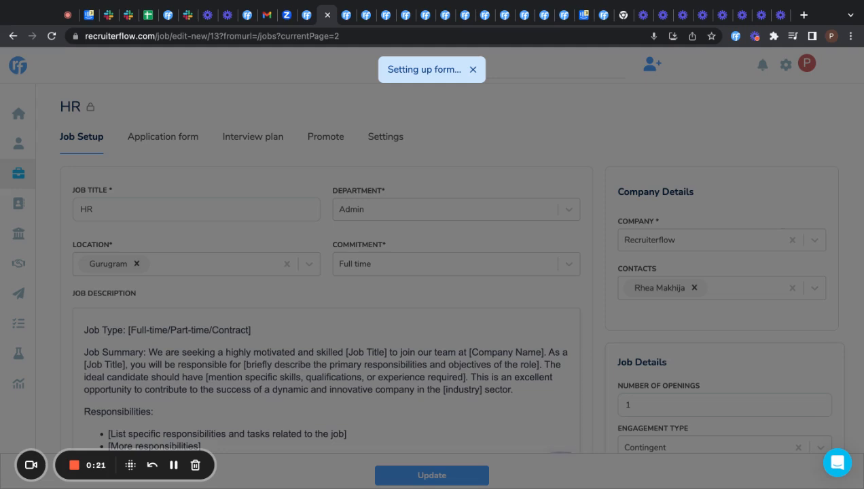
Show the HR job's Interview plan and scroll to the Client Interview stage.
click(473, 69)
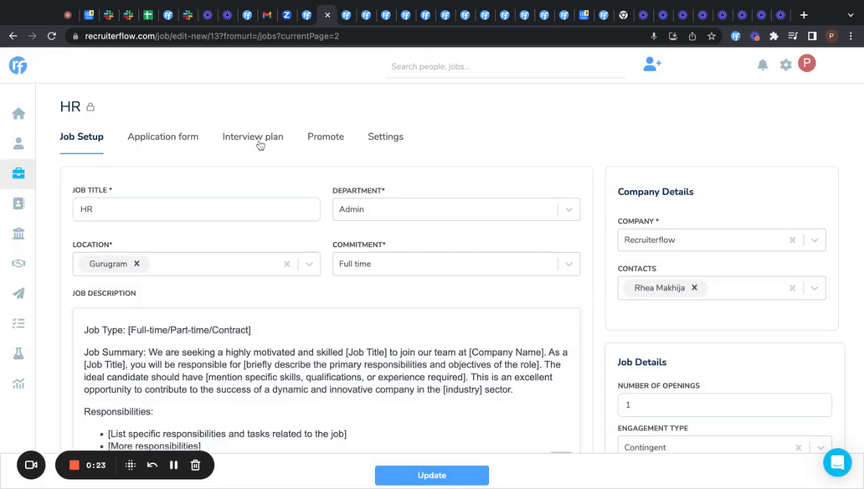
click(253, 136)
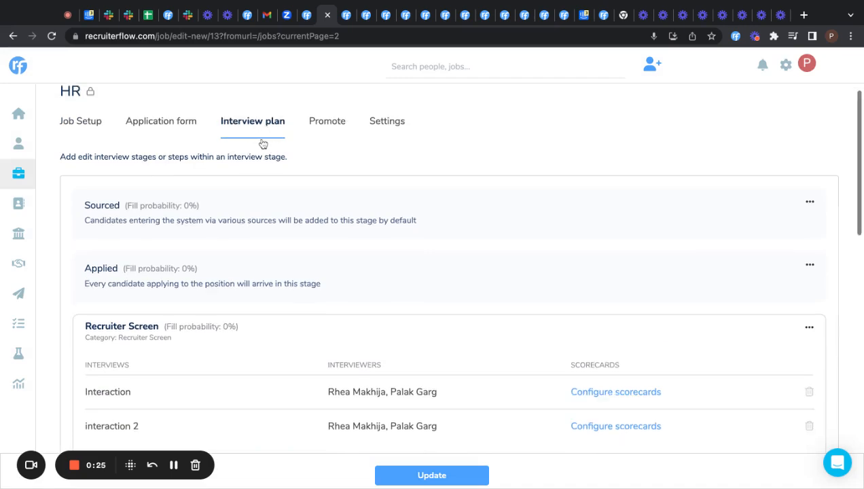
scroll(down, 3)
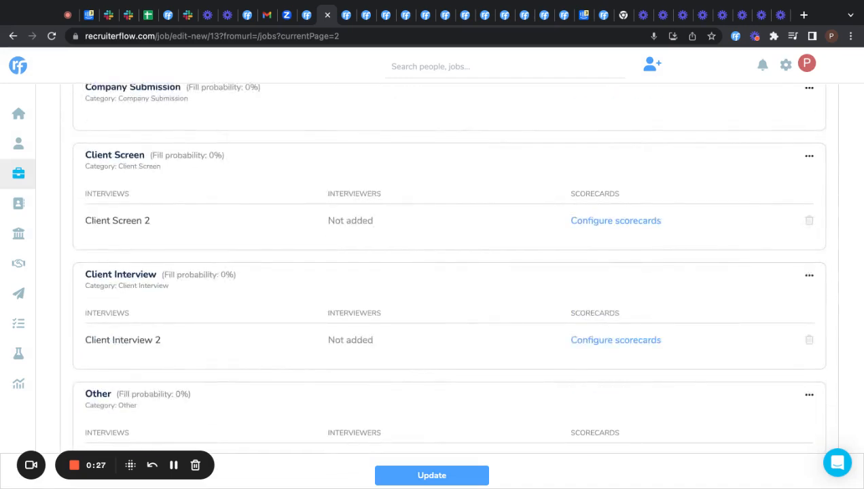
scroll(down, 3)
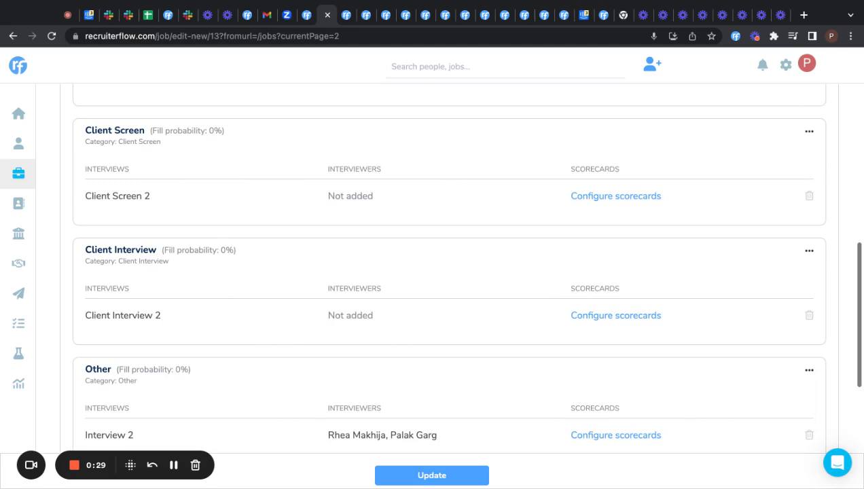
mouse_move(595, 310)
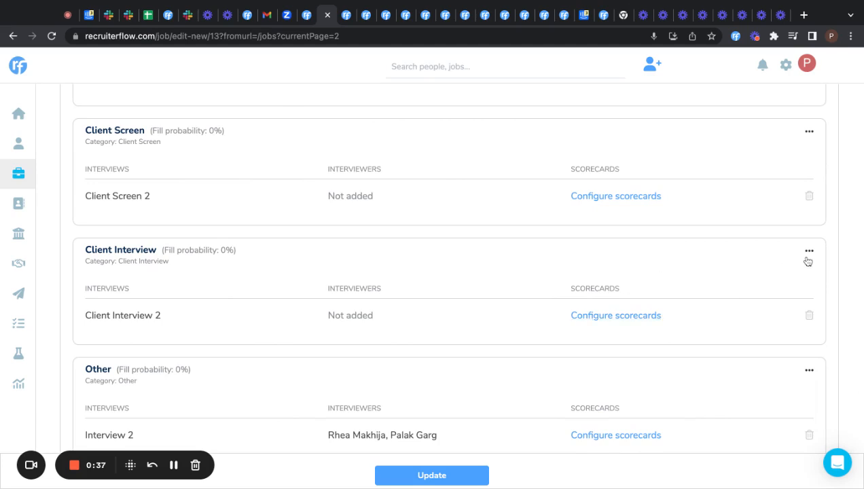
Edit the Client Interview stage and add a new interview named 'Client interview 3'.
click(810, 250)
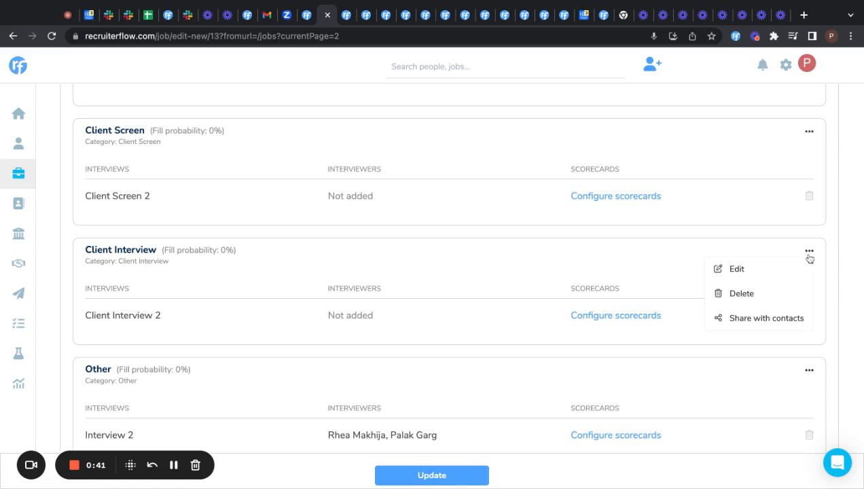
mouse_move(757, 281)
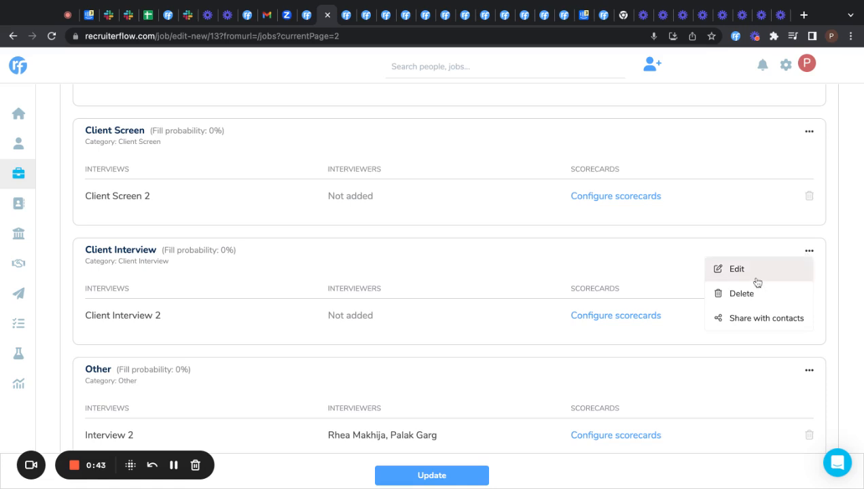
click(737, 269)
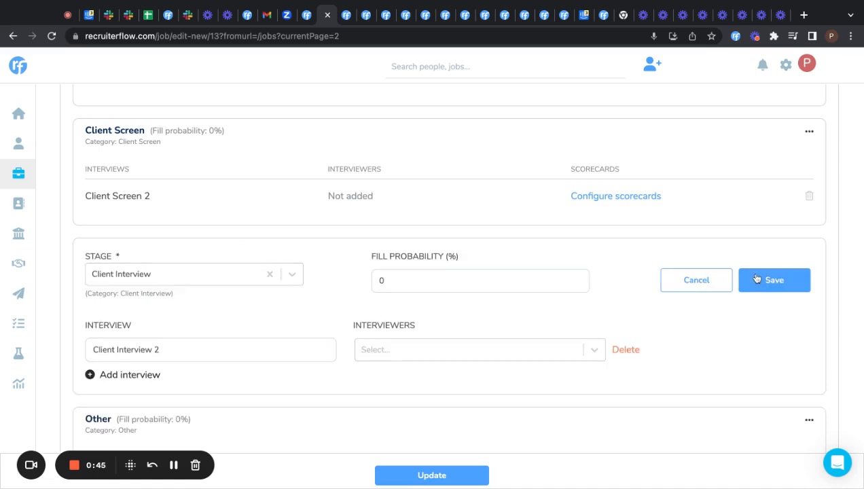
mouse_move(278, 359)
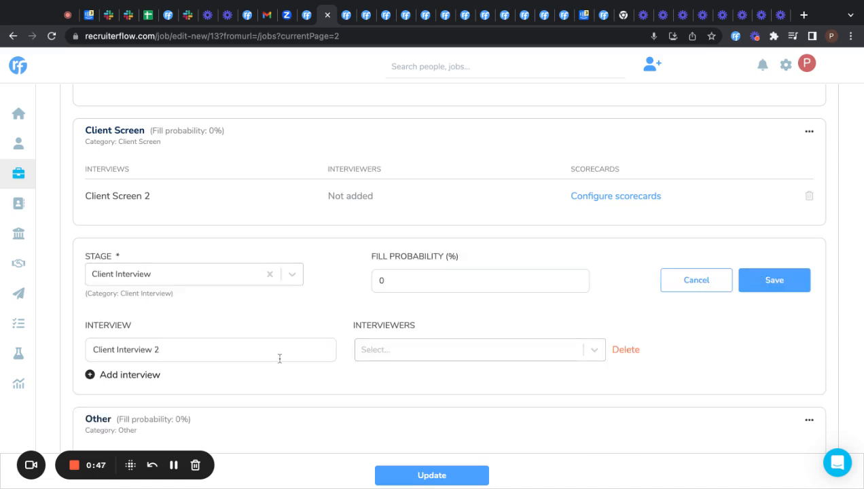
mouse_move(106, 401)
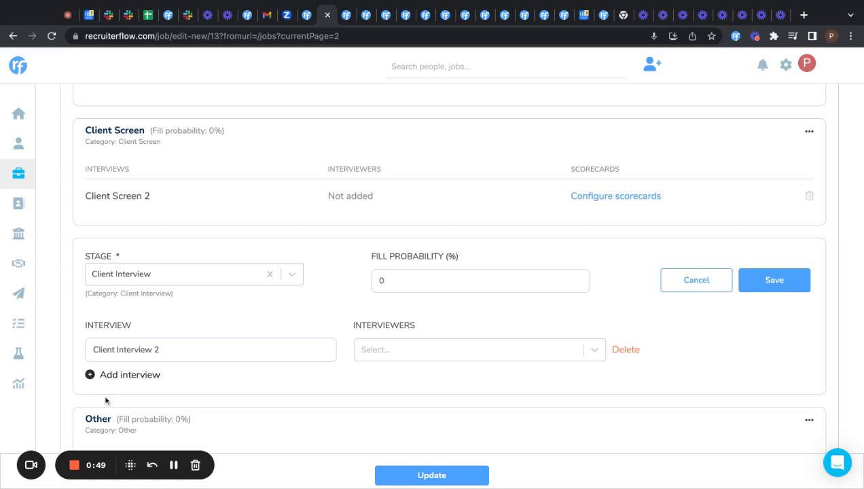
click(123, 375)
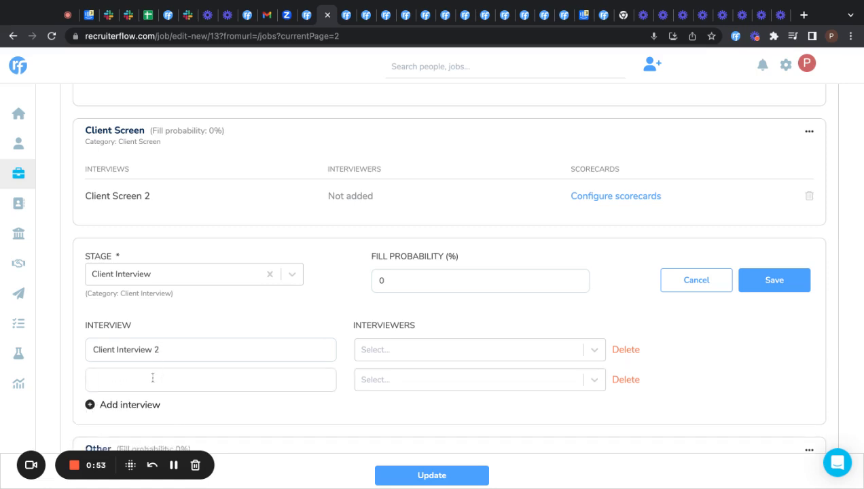
text(Client)
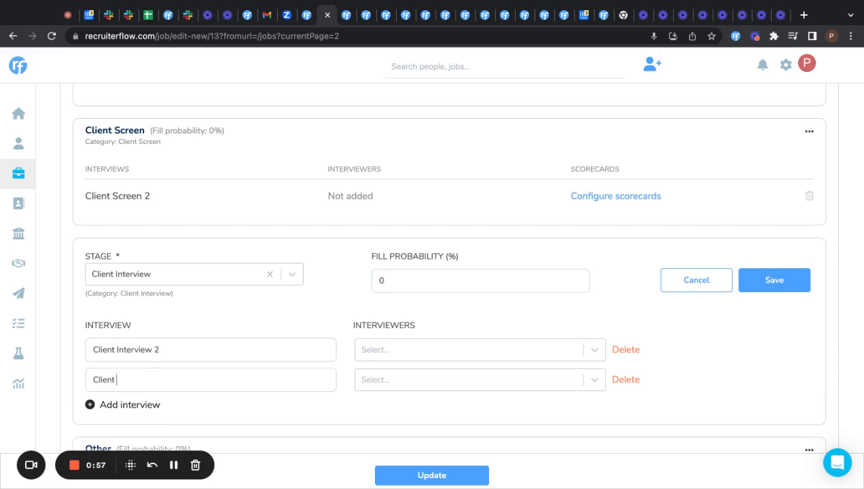
text(interv)
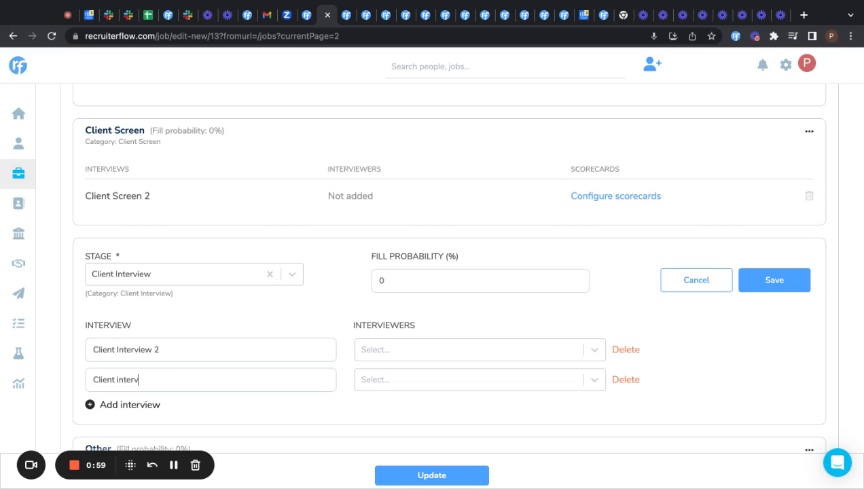
text(iew 3)
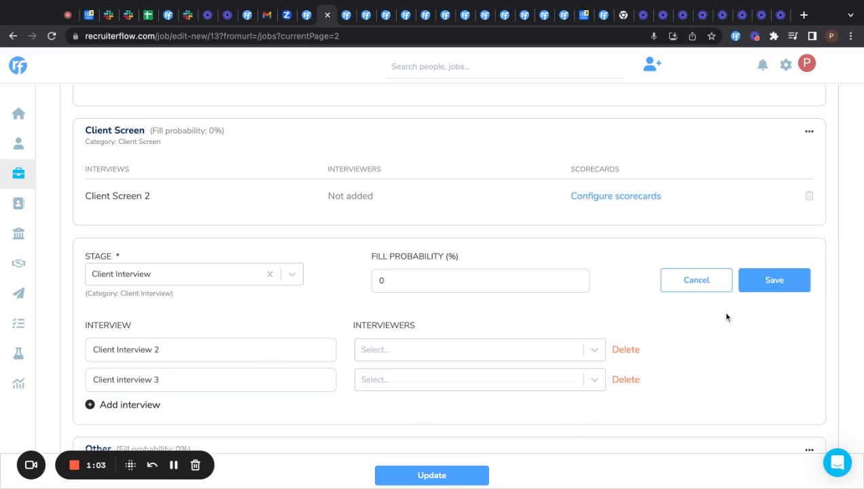
mouse_move(775, 280)
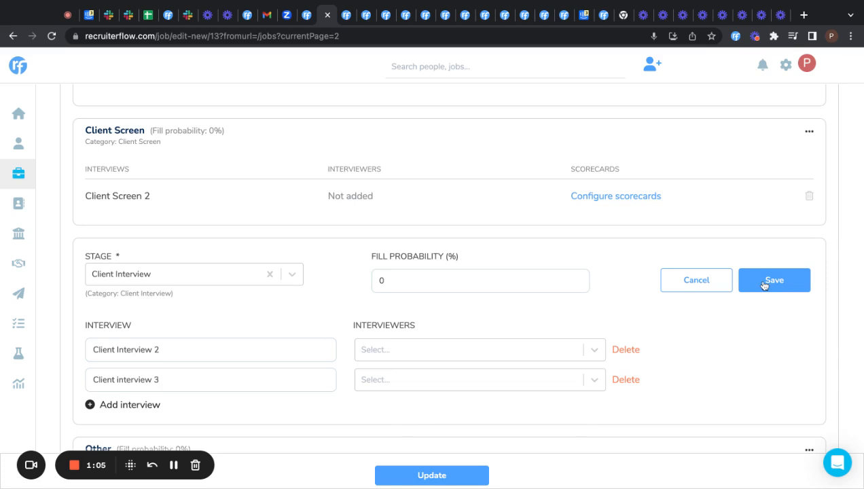
Save the stage and start configuring the scorecard for Client interview 3.
click(775, 279)
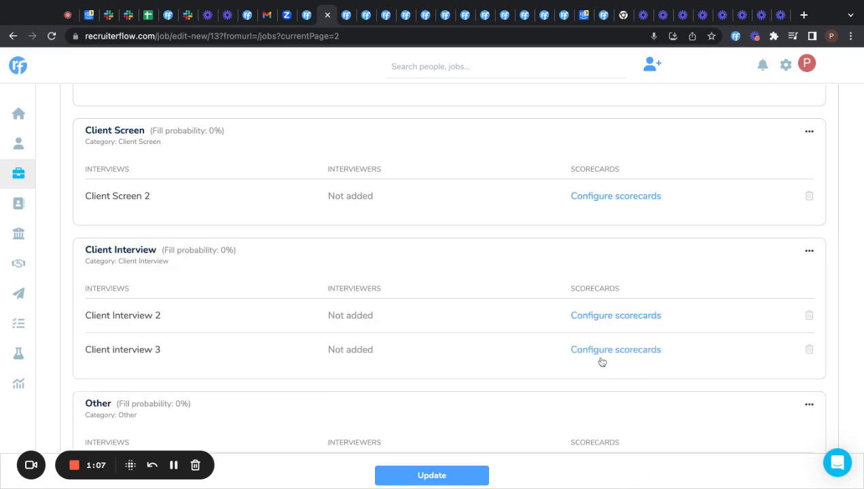
mouse_move(615, 350)
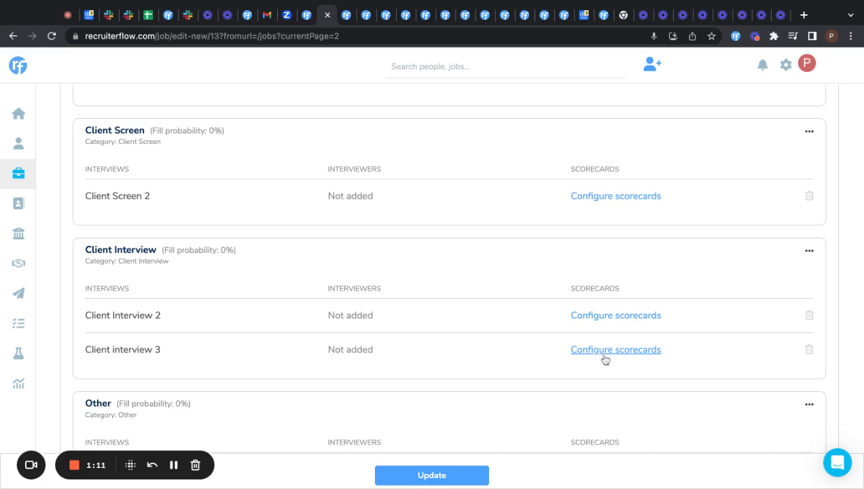
mouse_move(616, 349)
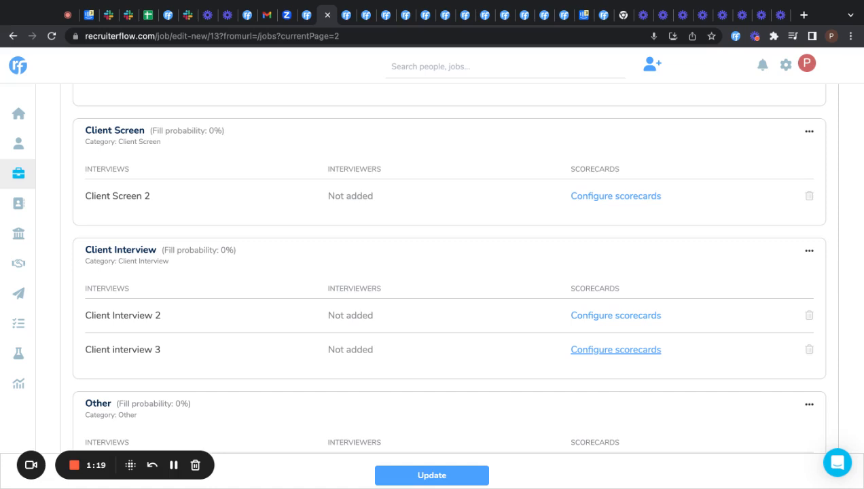
click(615, 349)
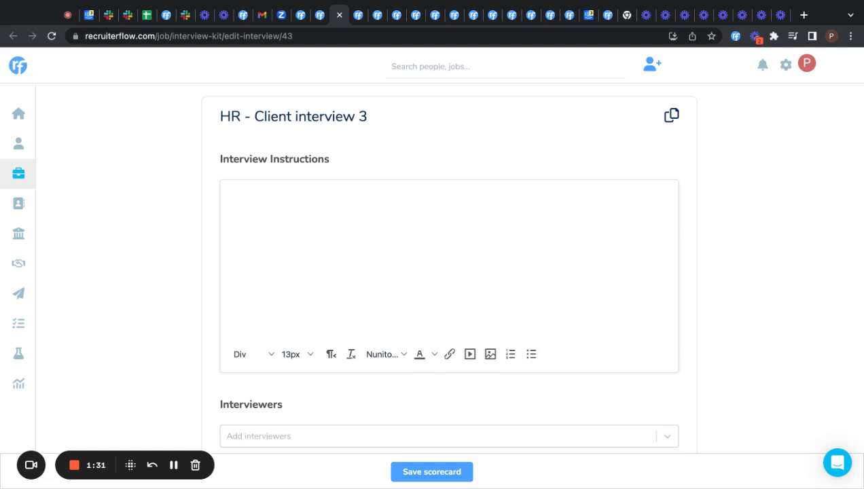
Enter 'Instructions..' as the scorecard's instructions text.
text(Instru)
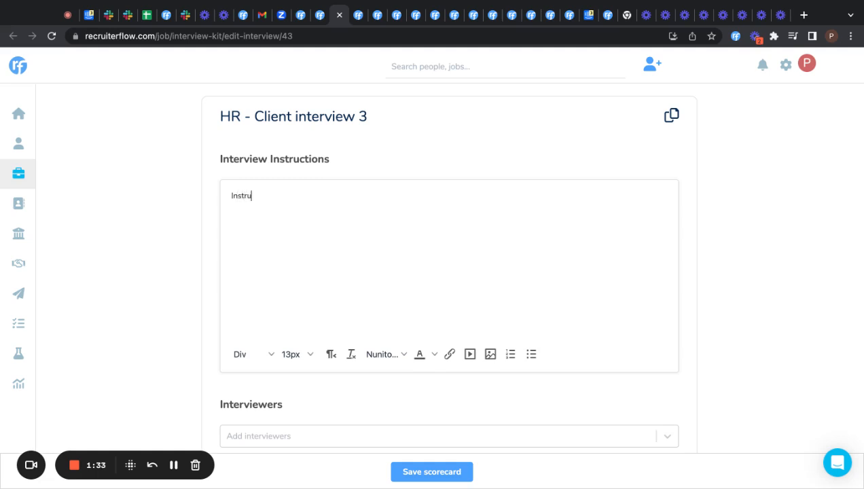
text(ctions)
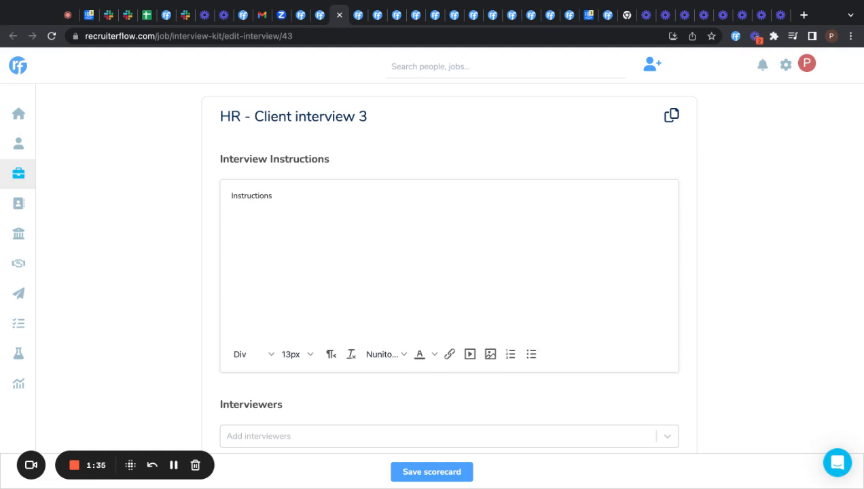
text(..)
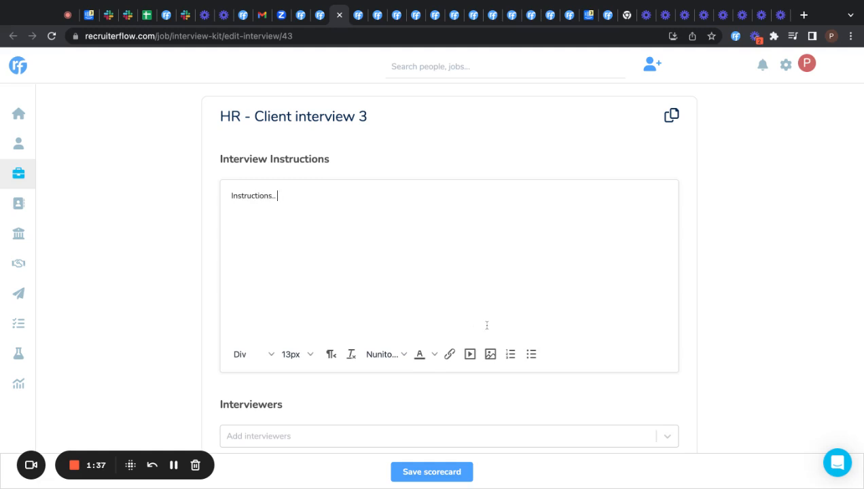
scroll(down, 3)
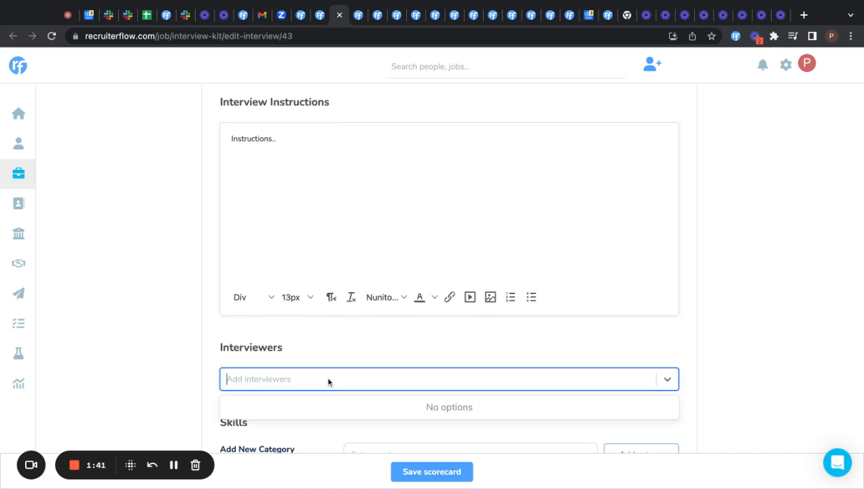
text(P)
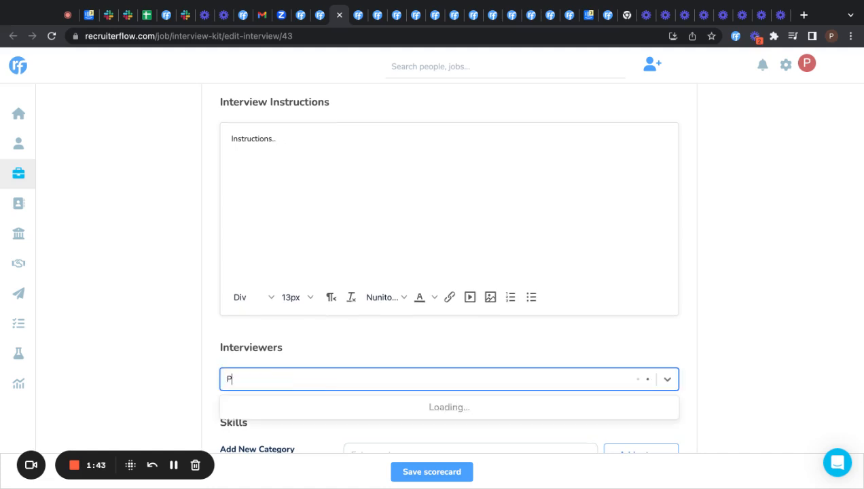
text(alak Garg r)
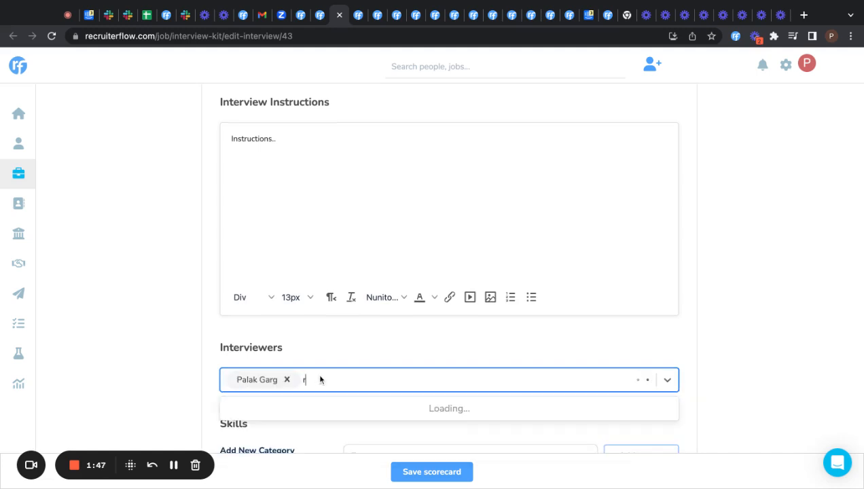
click(449, 407)
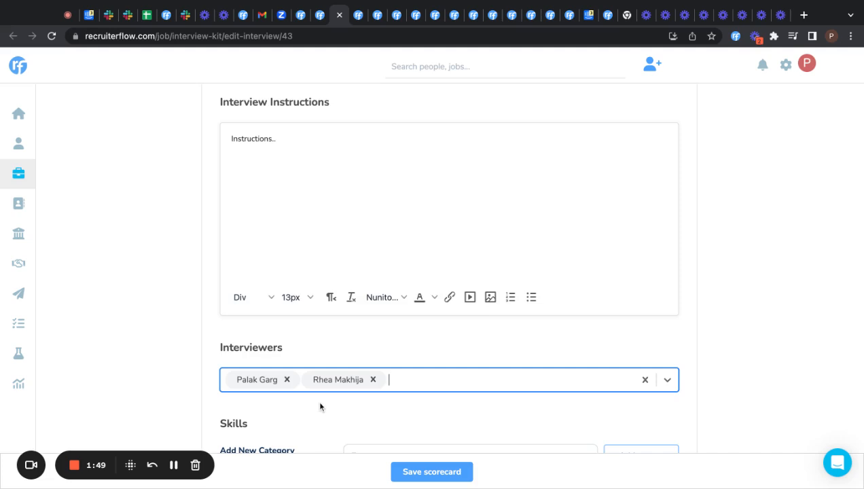
scroll(down, 3)
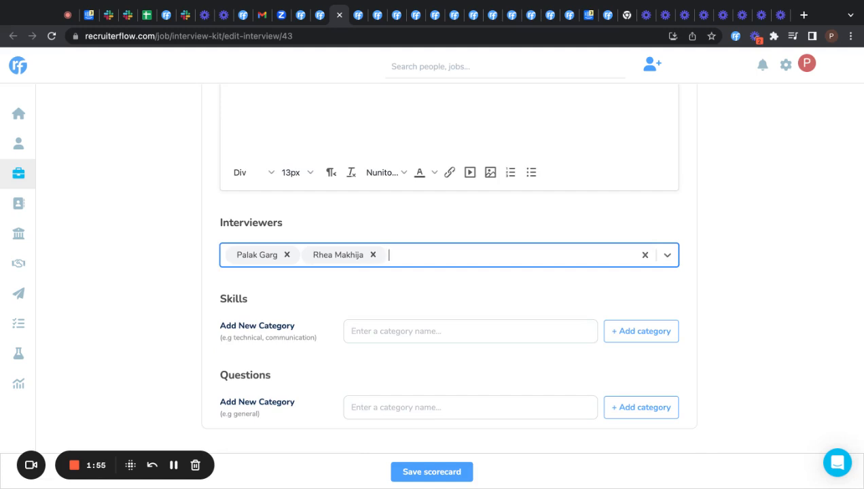
mouse_move(348, 323)
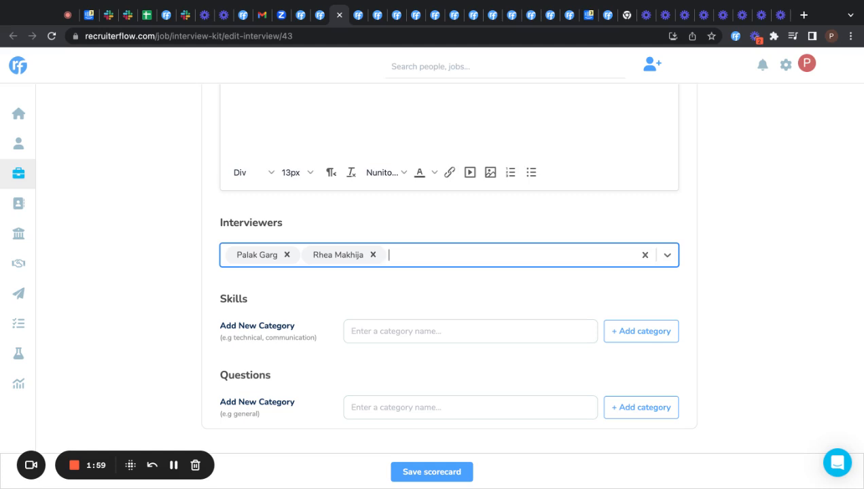
Create a new skill category named Communication.
click(471, 332)
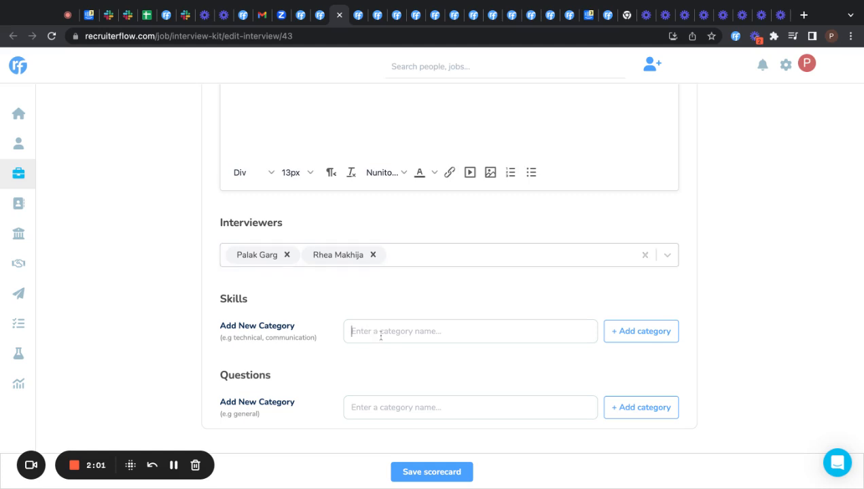
text(Comm)
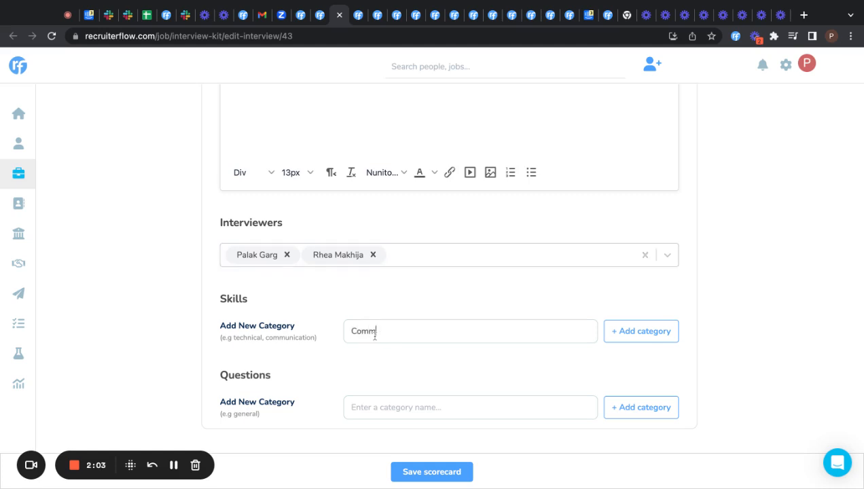
text(unicat)
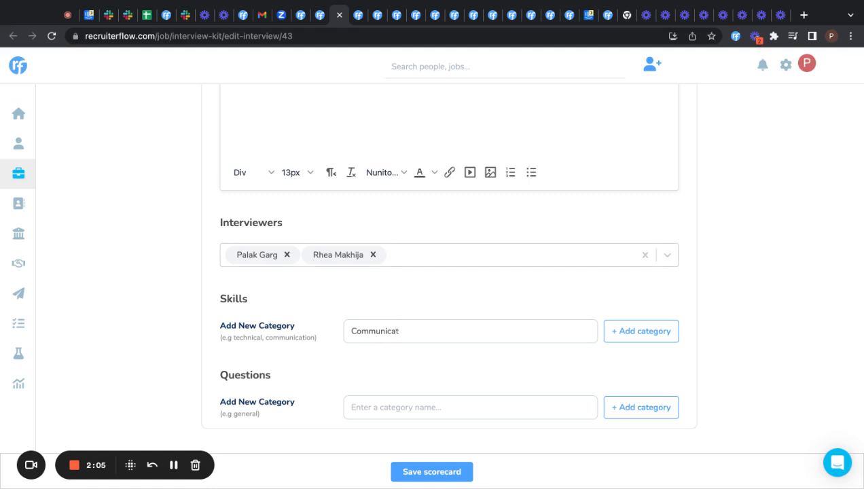
text(ion)
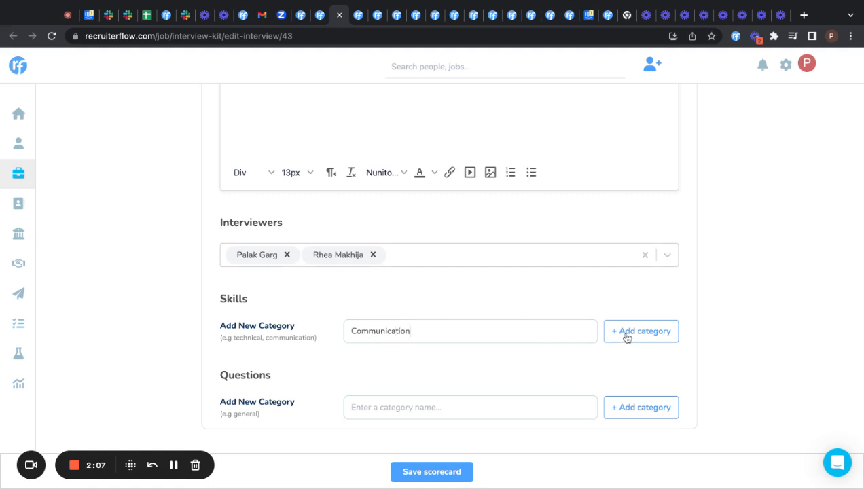
click(640, 332)
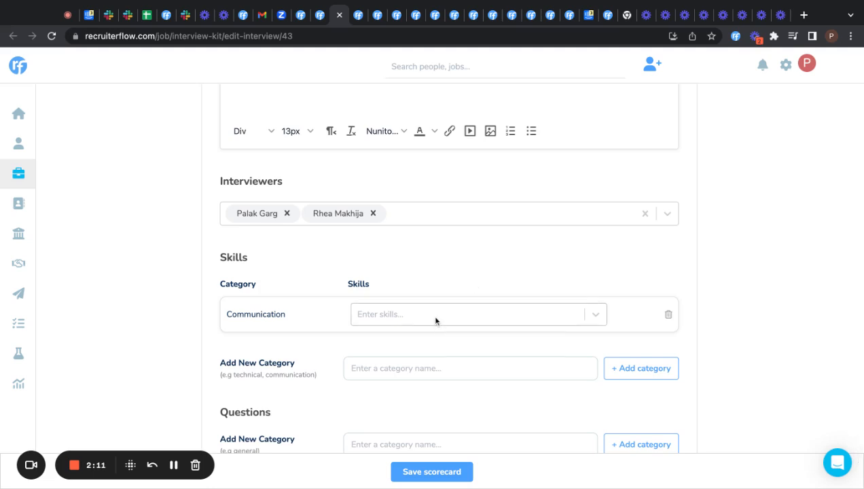
mouse_move(552, 310)
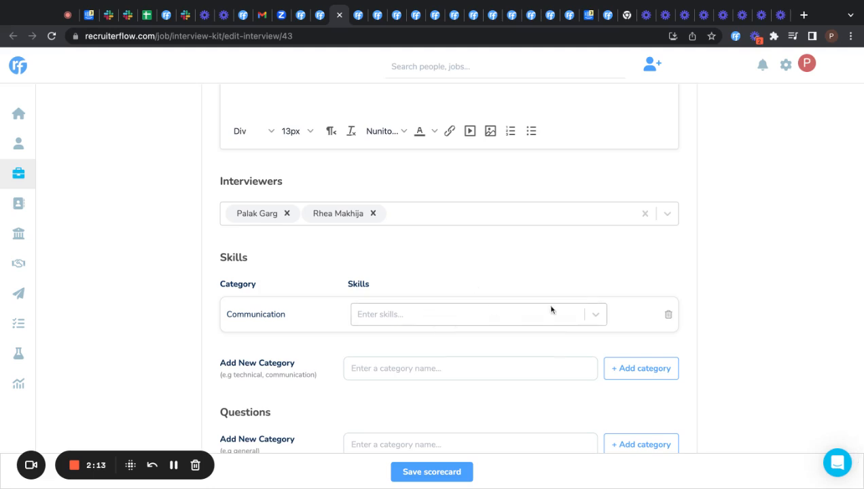
Add the skill 'Soft skills' to the Communication category.
text(Soft skill)
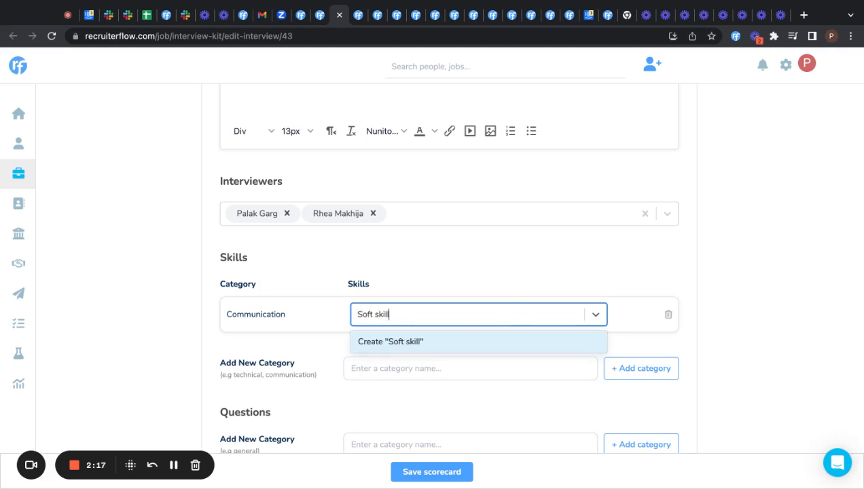
text(s)
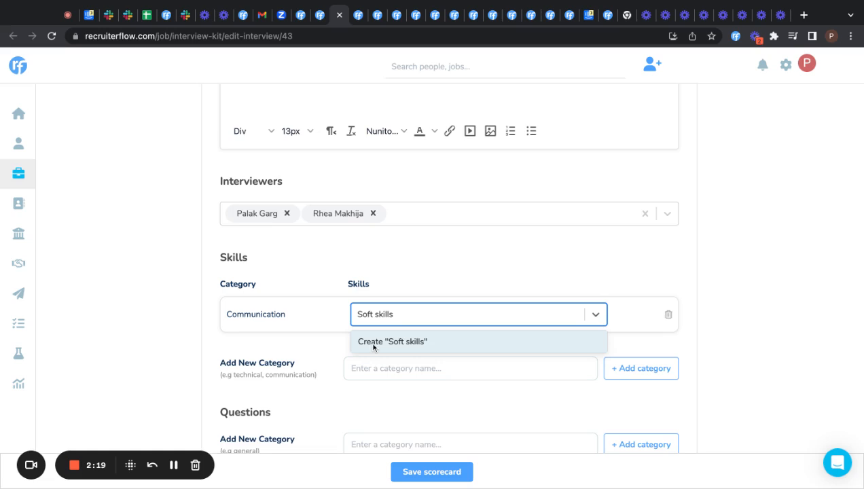
click(391, 342)
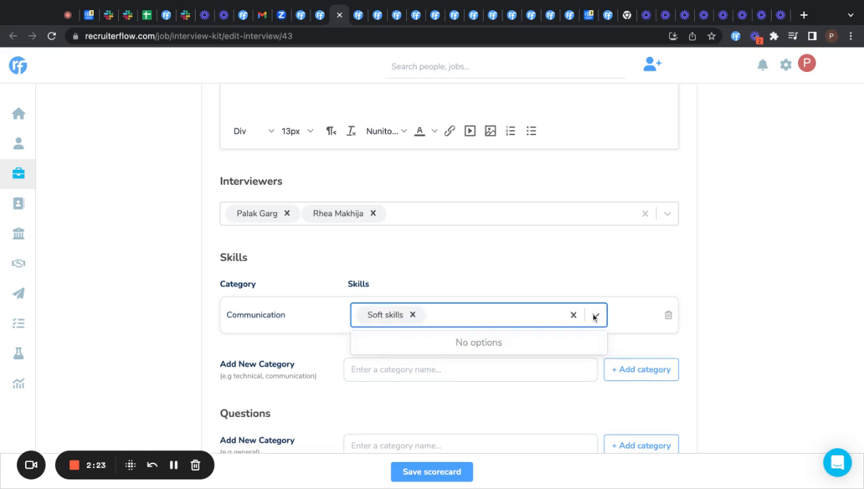
click(492, 280)
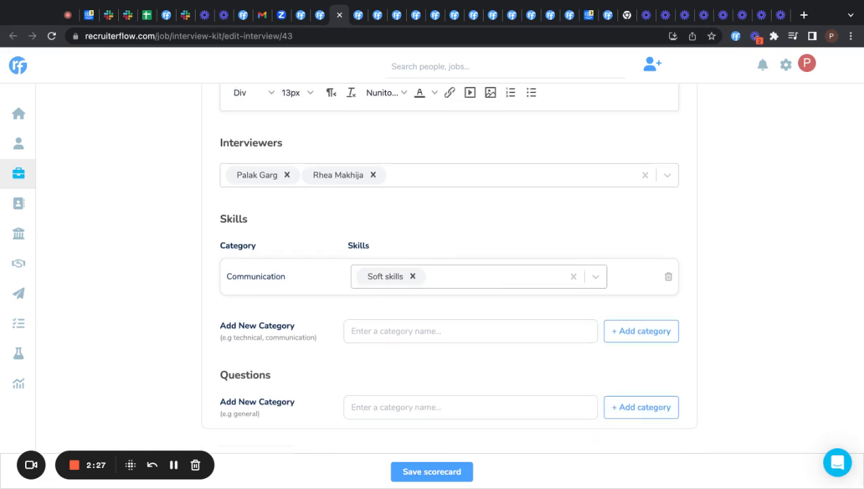
mouse_move(495, 245)
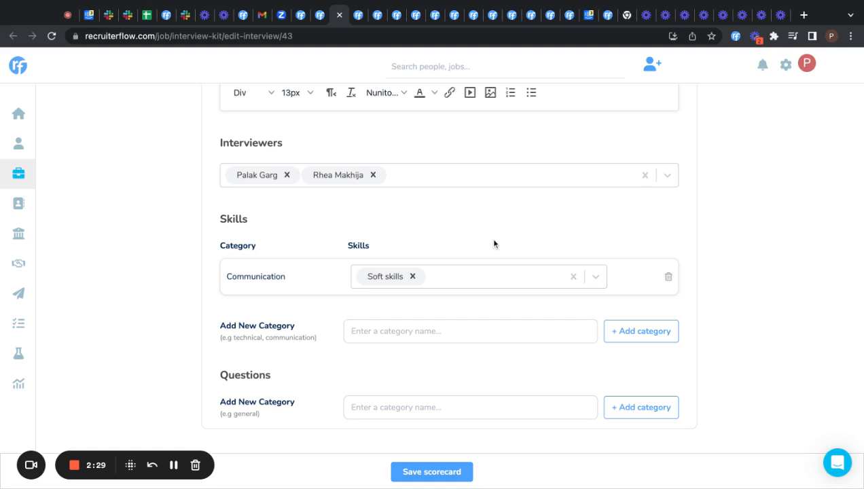
mouse_move(418, 378)
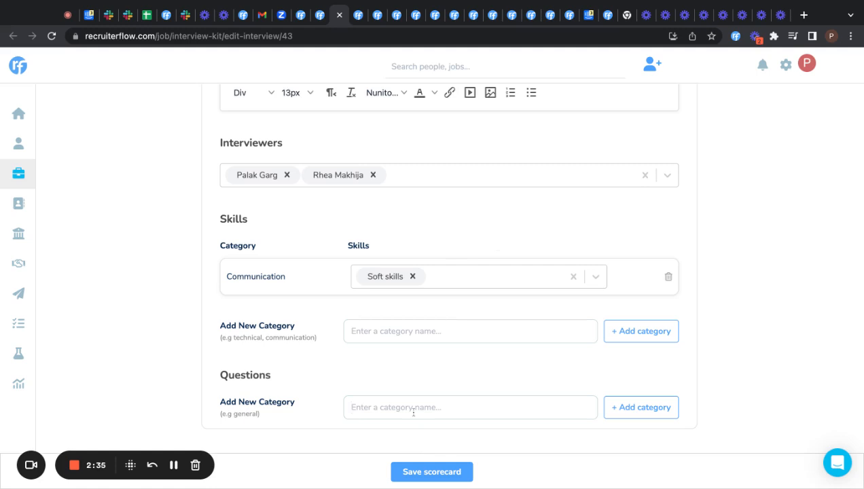
Create a new question category named General.
text(G)
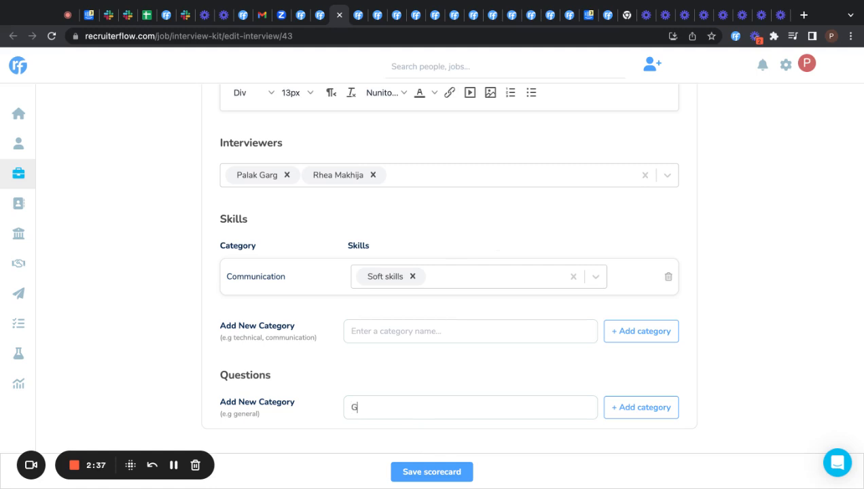
text(eneral)
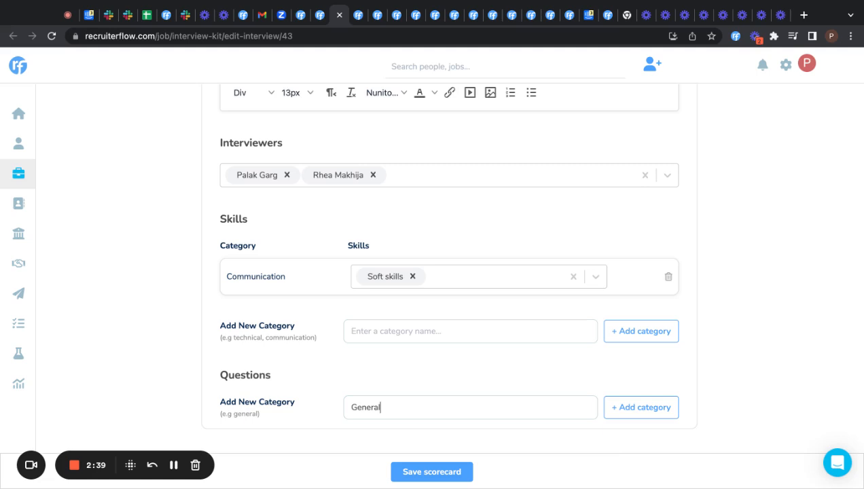
click(640, 408)
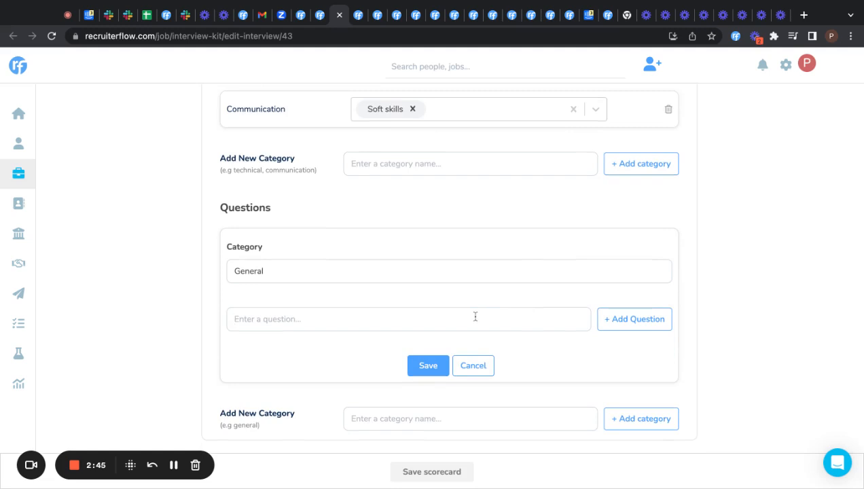
Add the question 'Expected compensation?' to the General category and save it.
text(Expe)
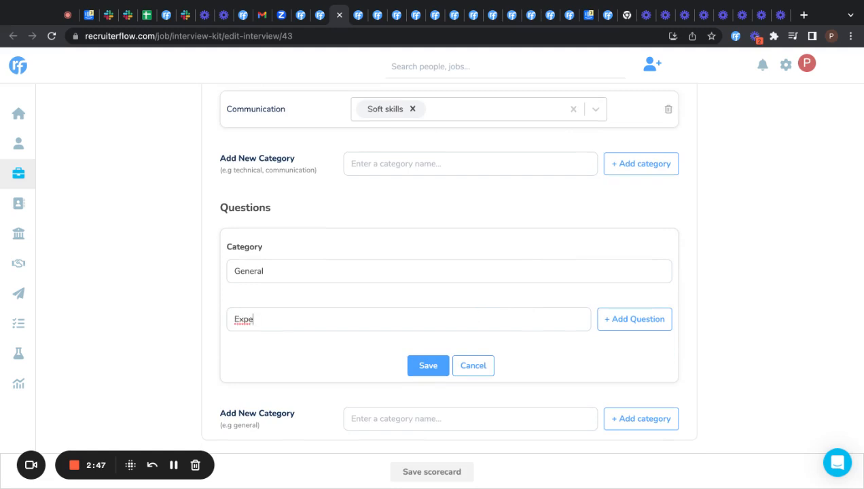
text(cted)
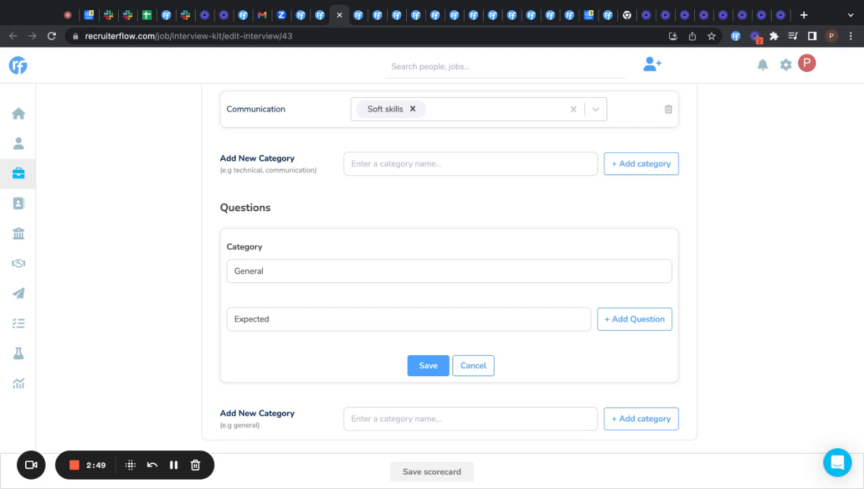
text(compensat)
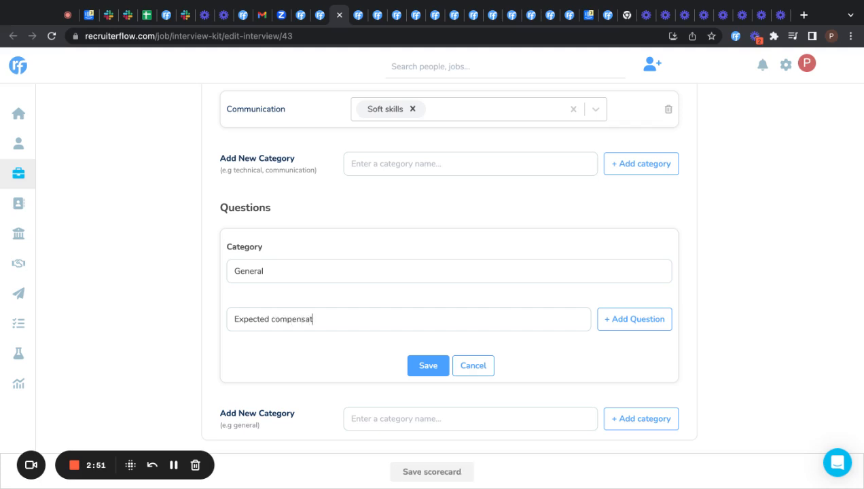
text(ion)
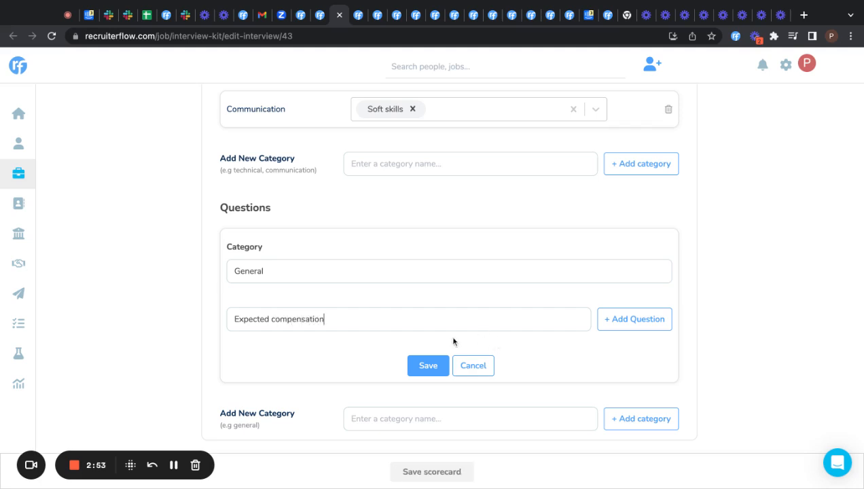
mouse_move(490, 343)
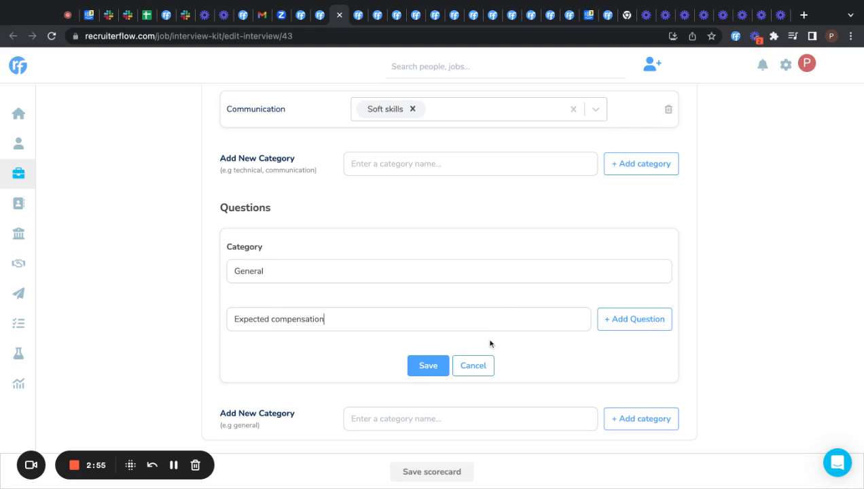
text(?)
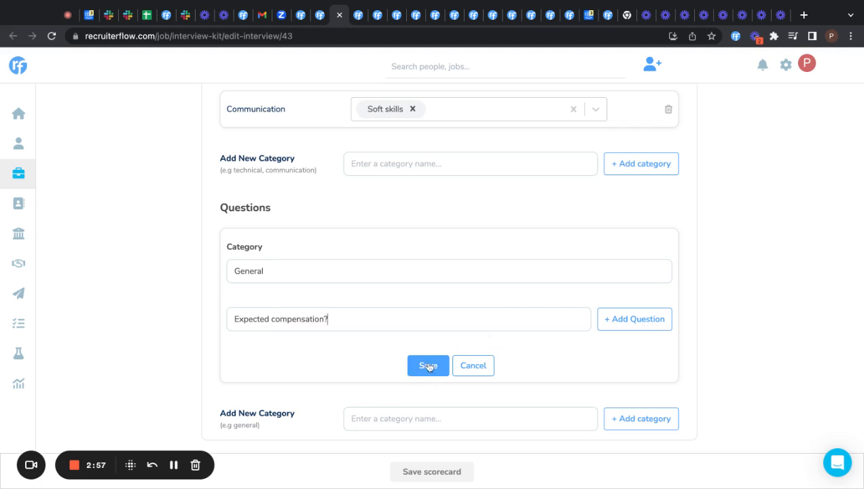
click(428, 365)
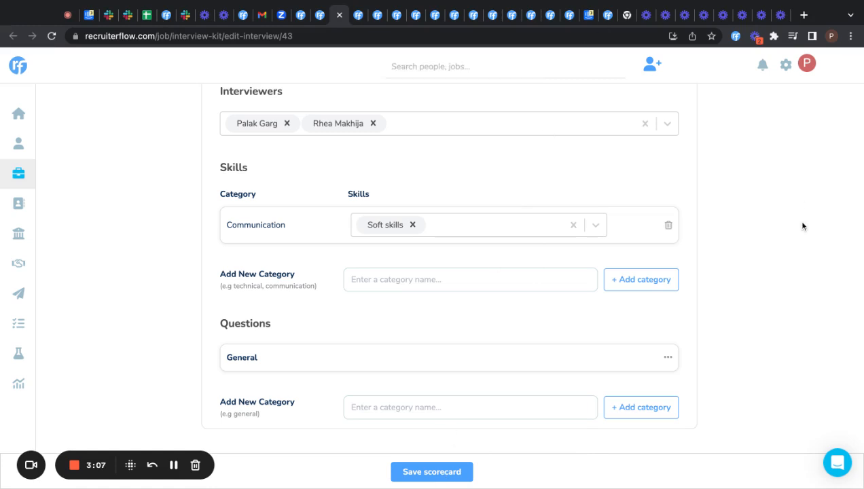
mouse_move(774, 65)
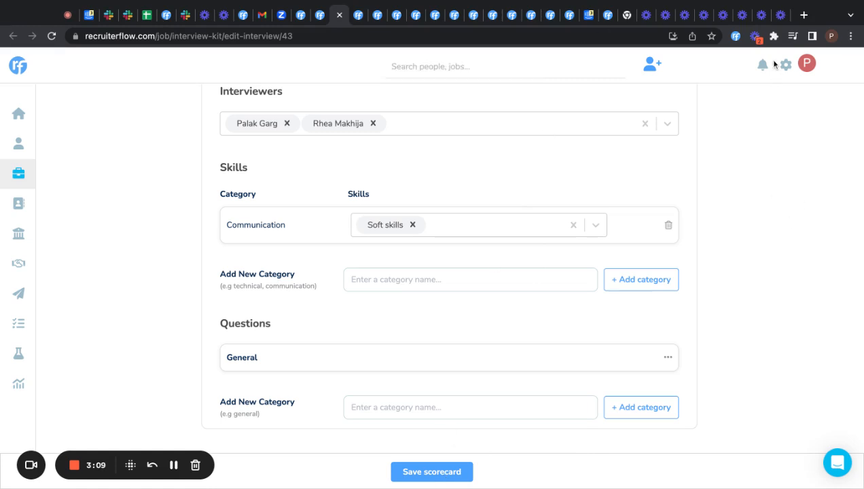